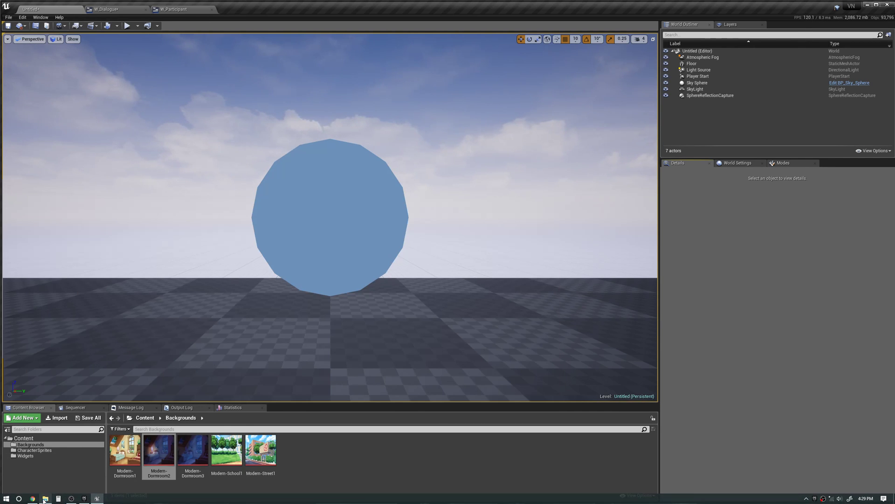
Preview the Modern-Dormroom1 texture, then close the itch.io download page and its folder.
click(124, 450)
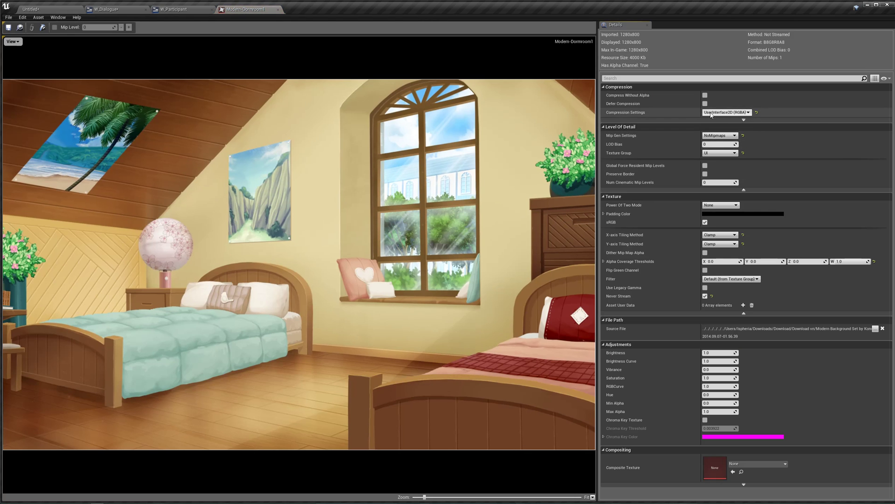
mouse_move(705, 143)
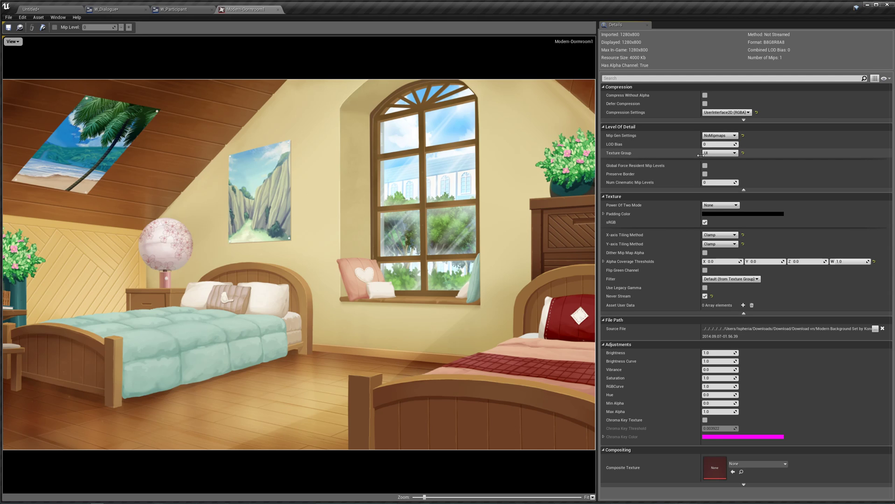
mouse_move(656, 237)
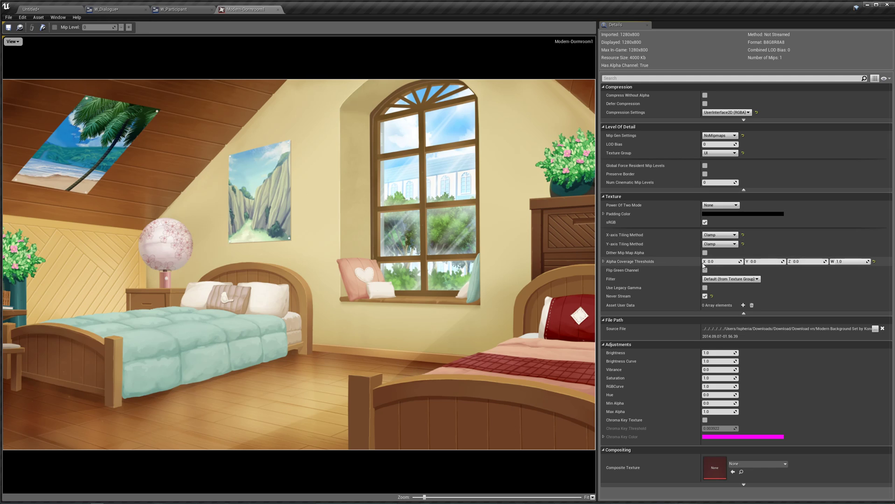
mouse_move(687, 242)
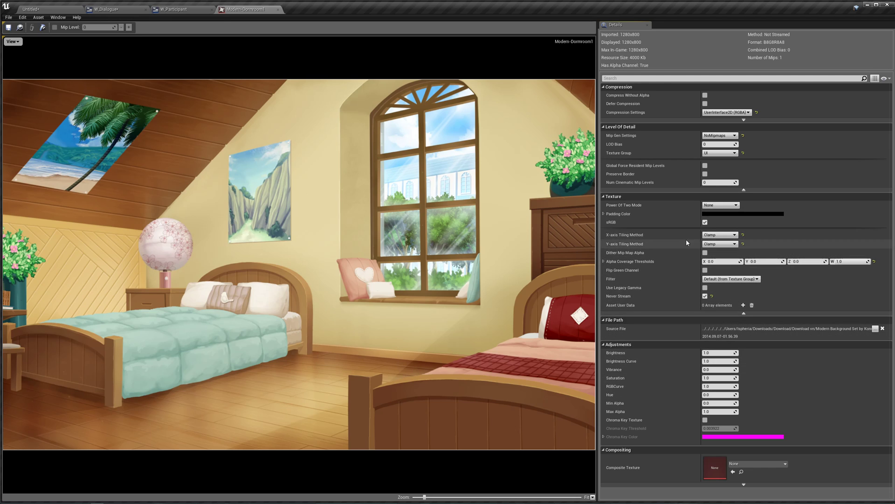
mouse_move(304, 75)
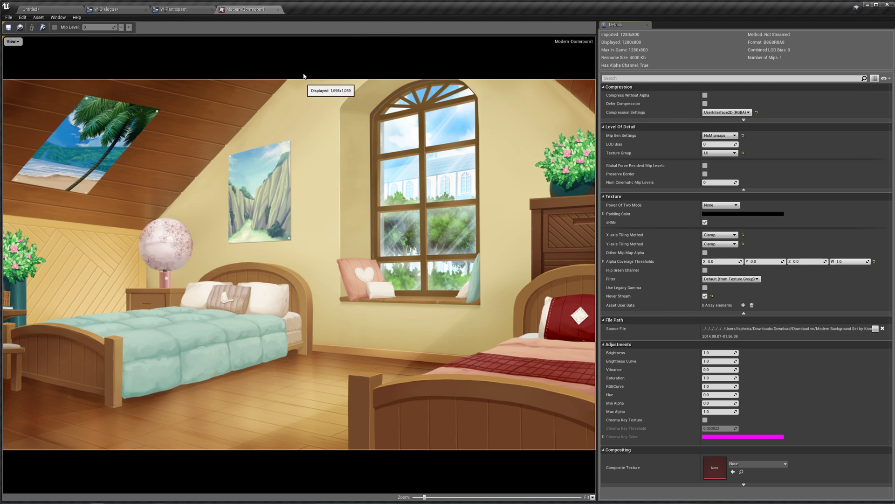
click(177, 9)
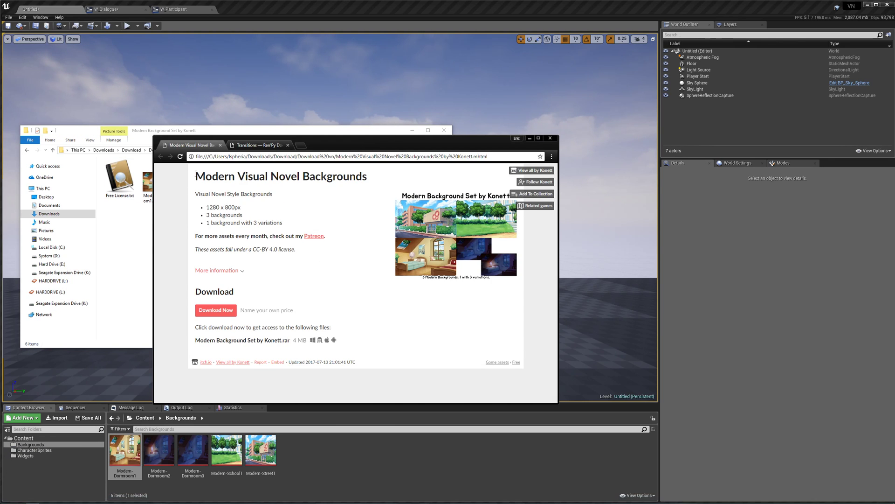
triple_click(279, 176)
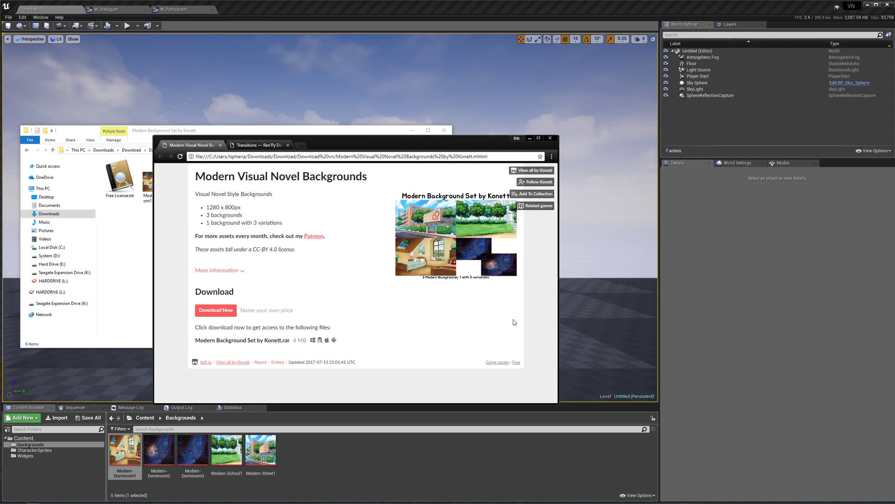
double_click(210, 207)
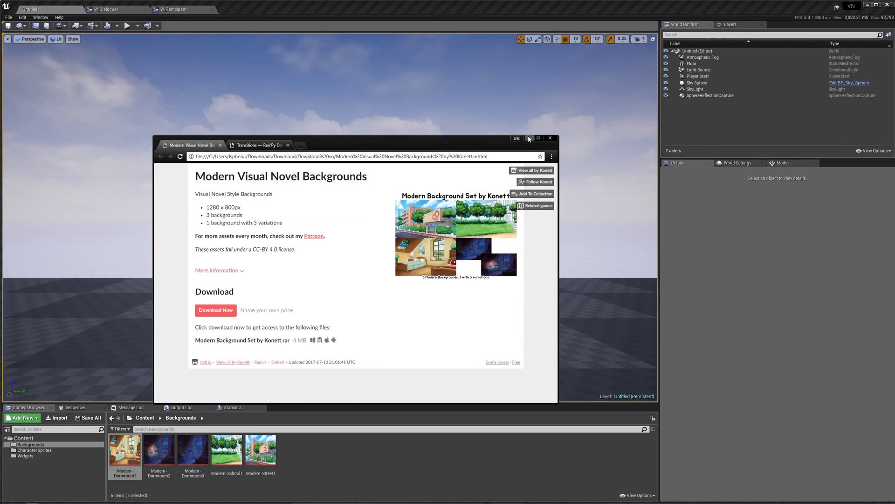
click(550, 138)
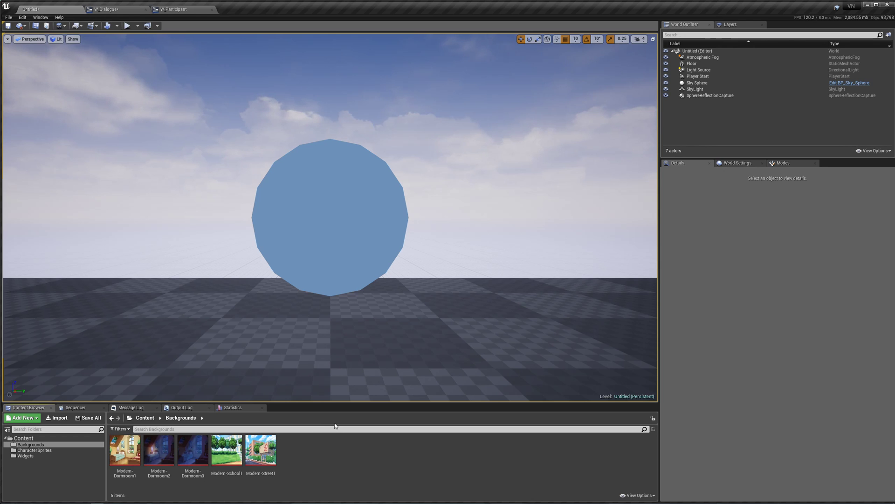
Look over the W_Participant Event Graph, then bring up the W_Dialogue designer.
click(174, 9)
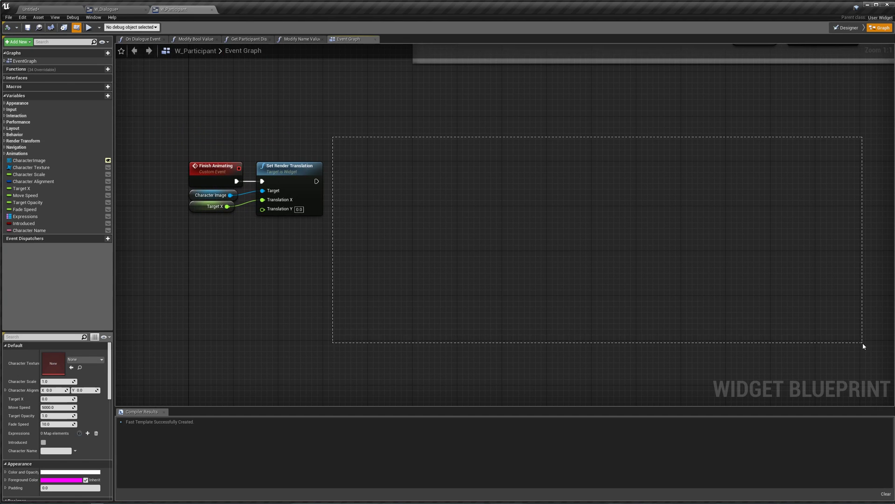
mouse_move(290, 171)
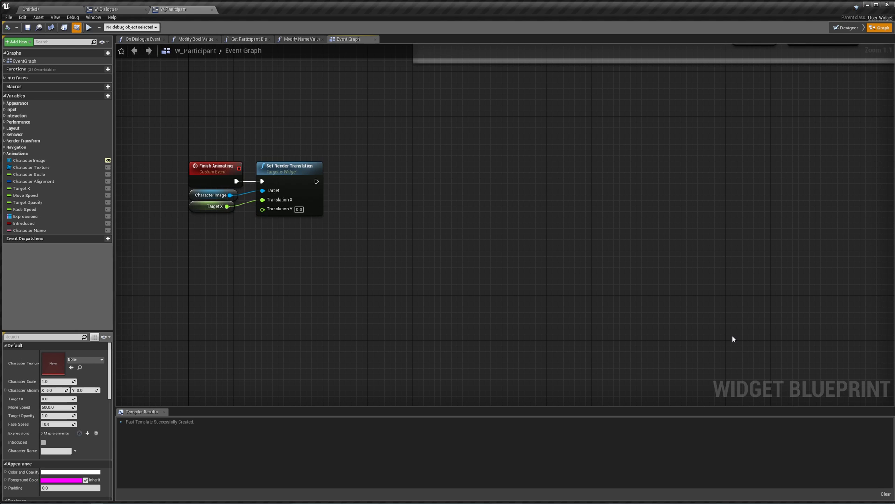
mouse_move(106, 9)
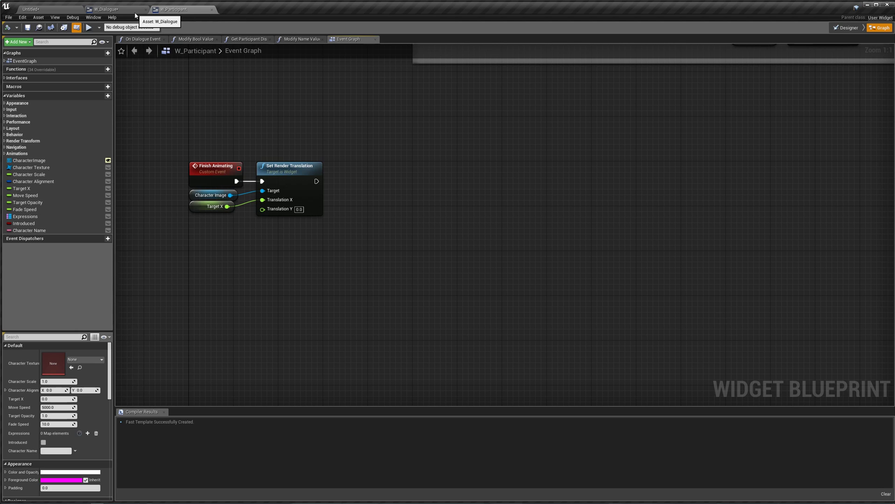
mouse_move(274, 20)
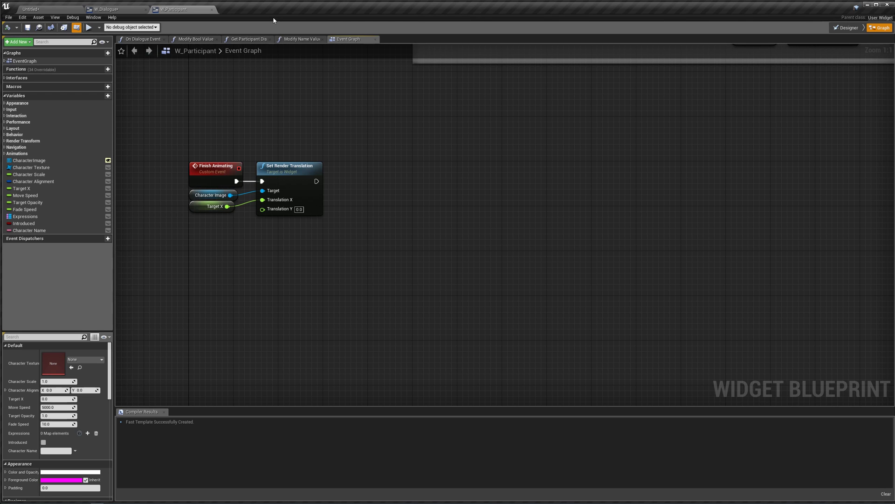
click(114, 9)
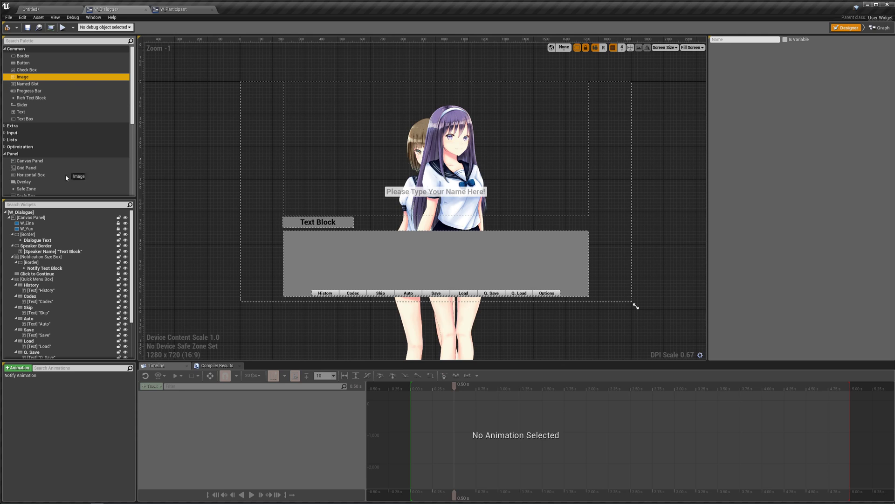
Add an Image at the top of the hierarchy, stretch its anchors, and brush it with Modern-Dormroom1.
click(32, 218)
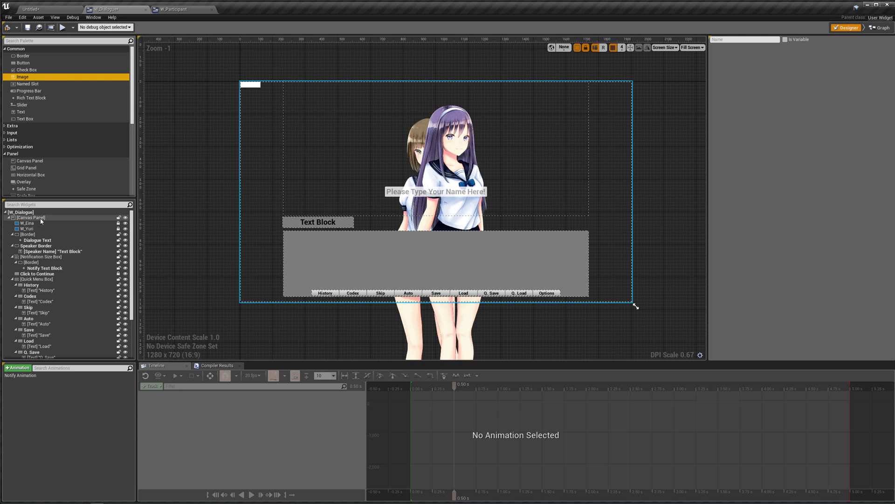
scroll(down, 3)
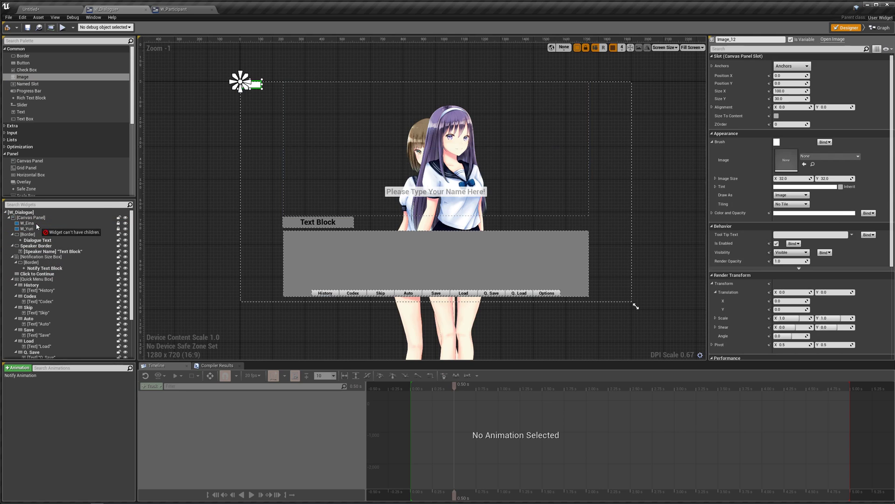
click(25, 223)
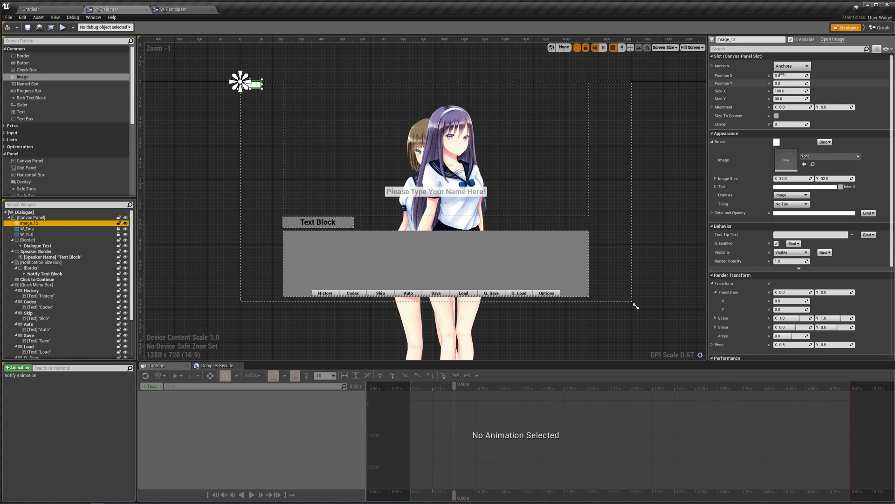
click(805, 66)
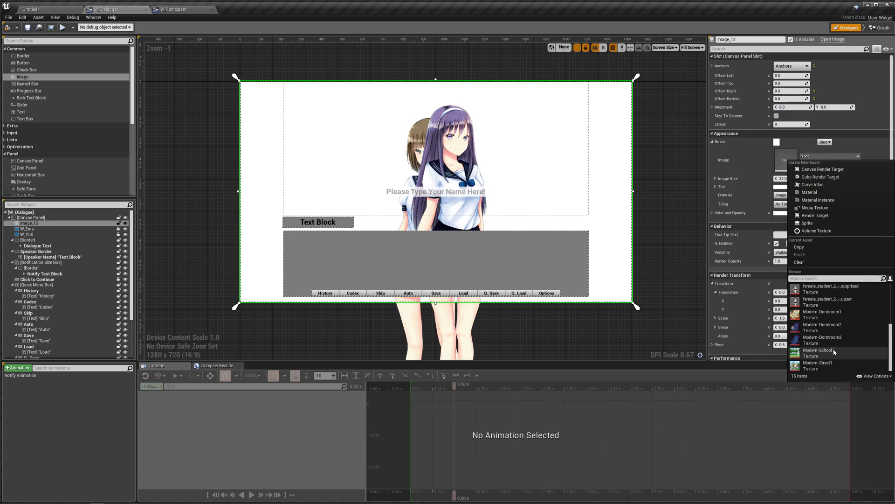
click(822, 311)
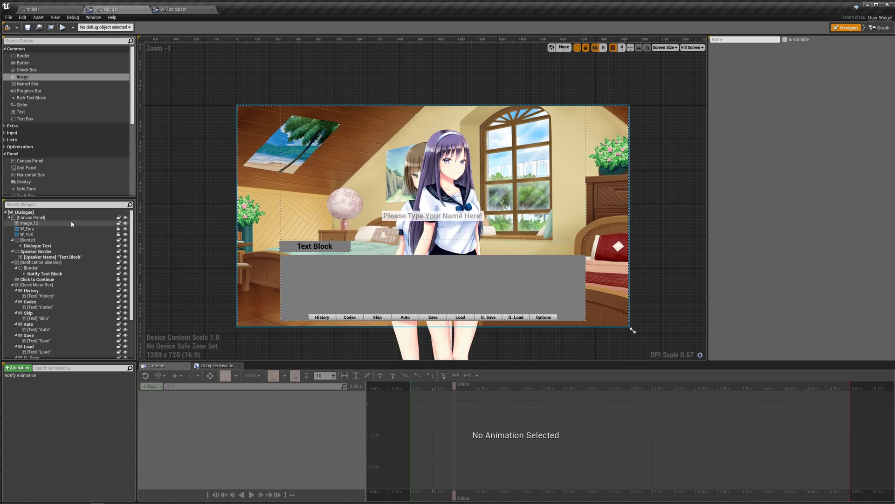
click(29, 223)
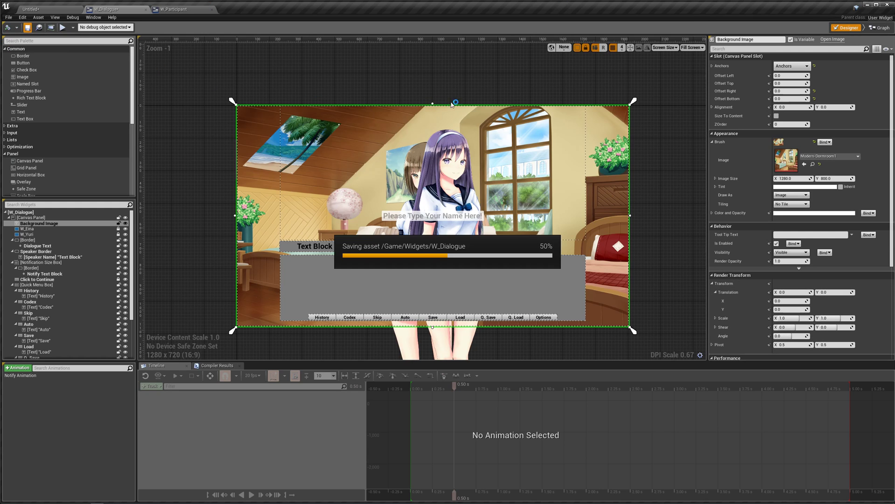
click(881, 28)
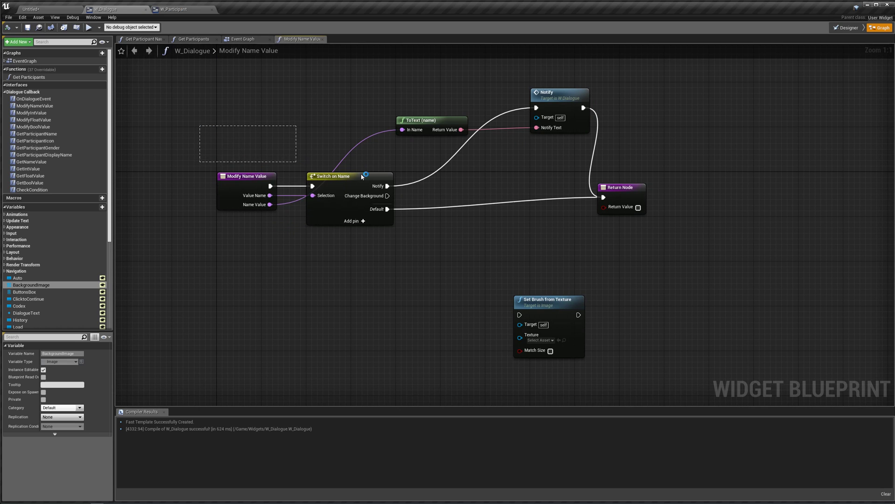
Add a Change Background case to Switch on Name and place a Set Brush from Texture node.
click(333, 175)
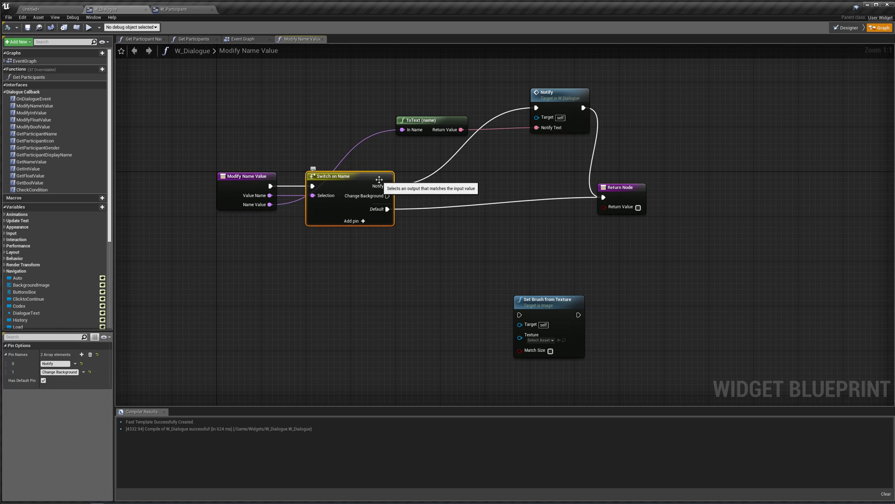
mouse_move(328, 207)
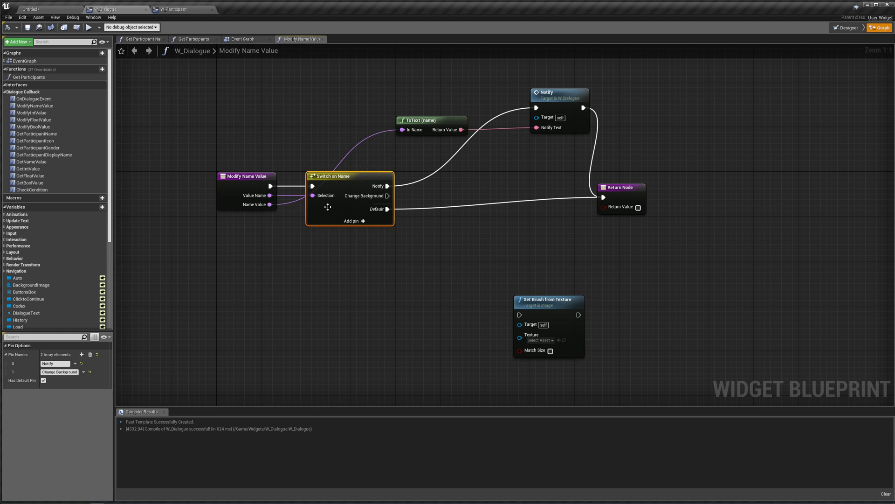
mouse_move(388, 196)
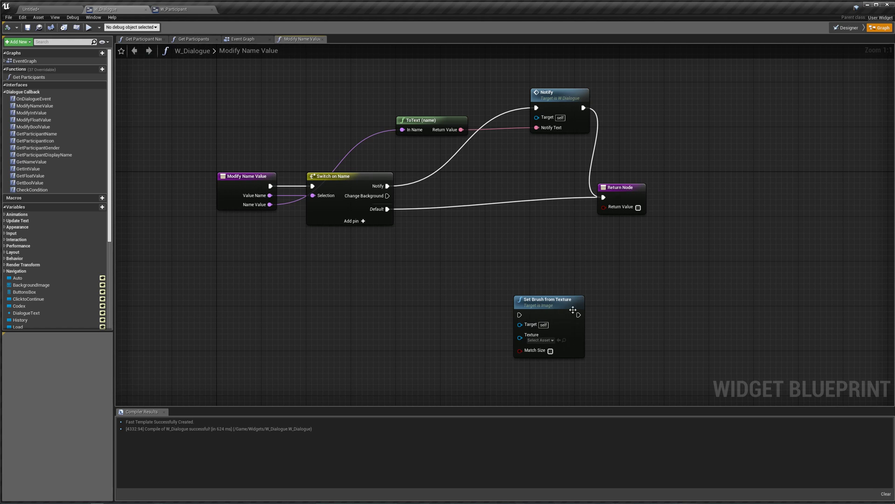
mouse_move(243, 39)
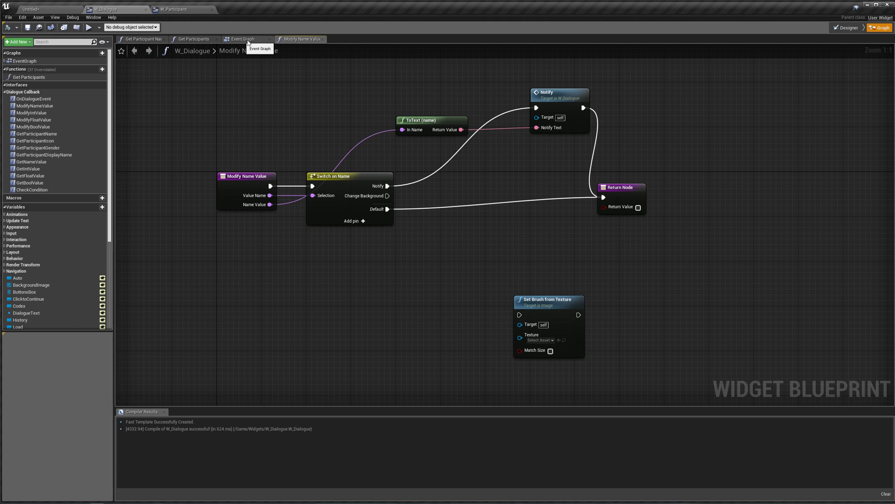
click(846, 28)
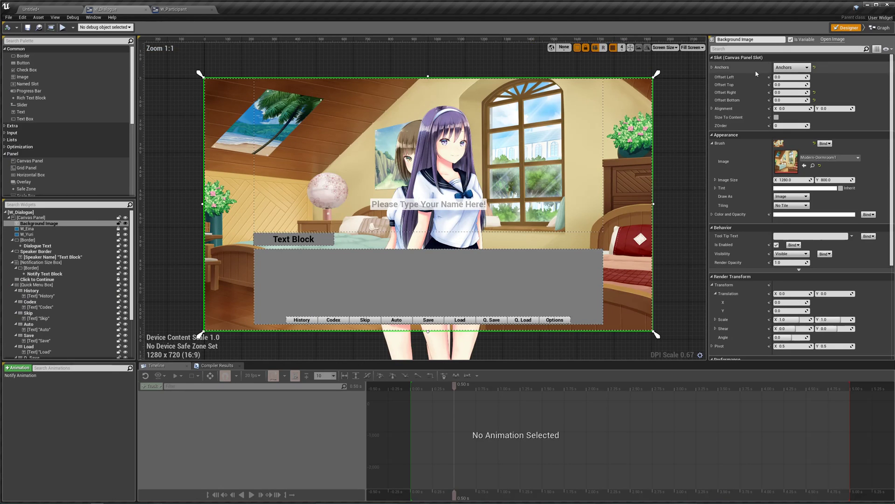
mouse_move(674, 221)
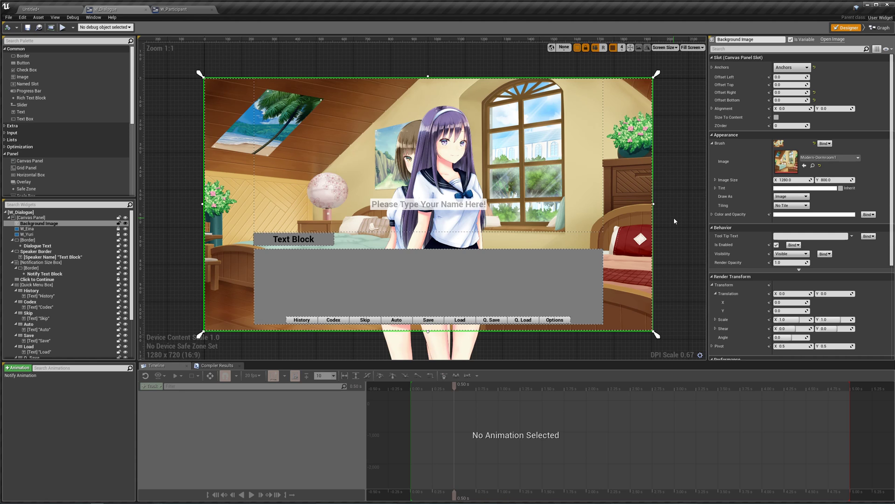
mouse_move(867, 84)
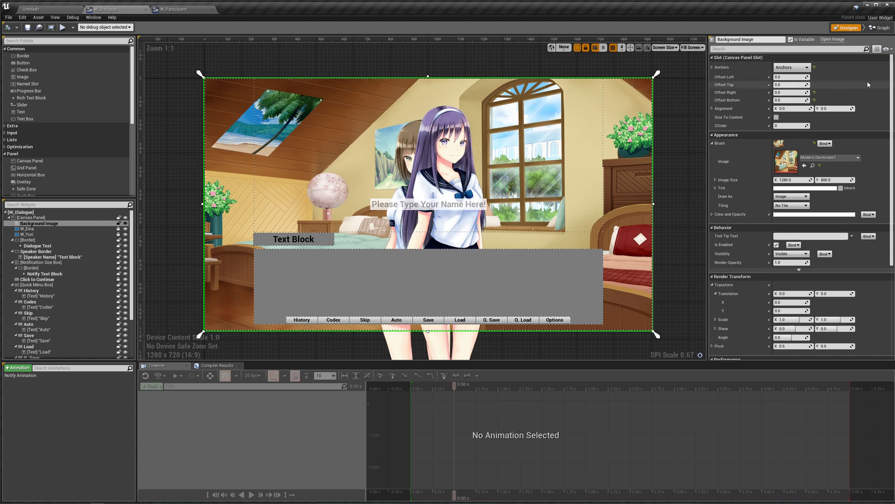
Check the Background Image widget's details, then go back to the Modify Name Value graph.
click(880, 28)
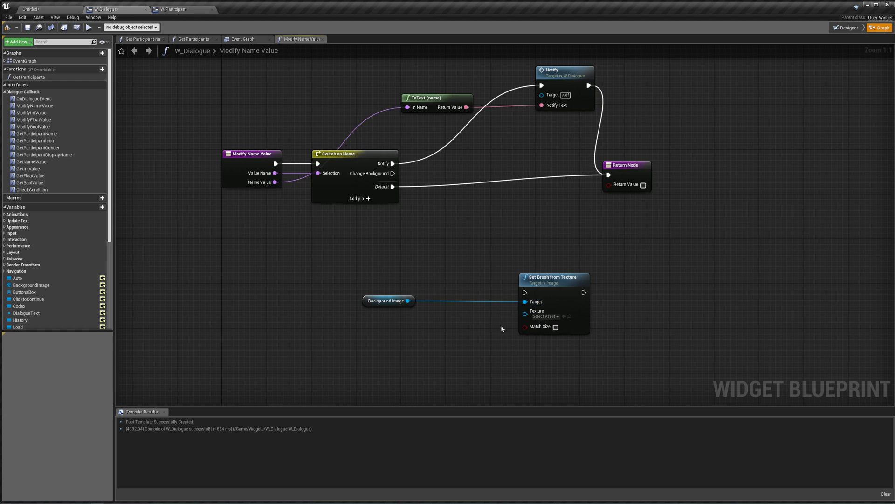
Wire a BackgroundImage getter to Target and Change Background to Set Brush from Texture.
click(489, 306)
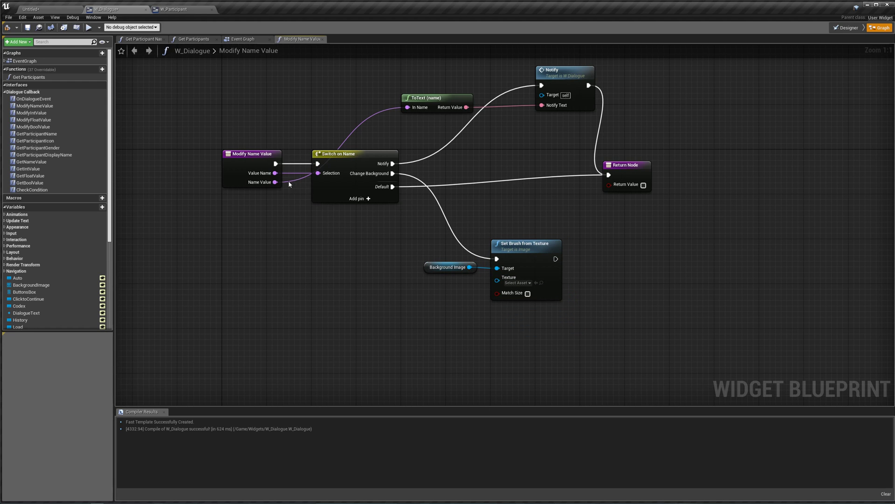
scroll(down, 3)
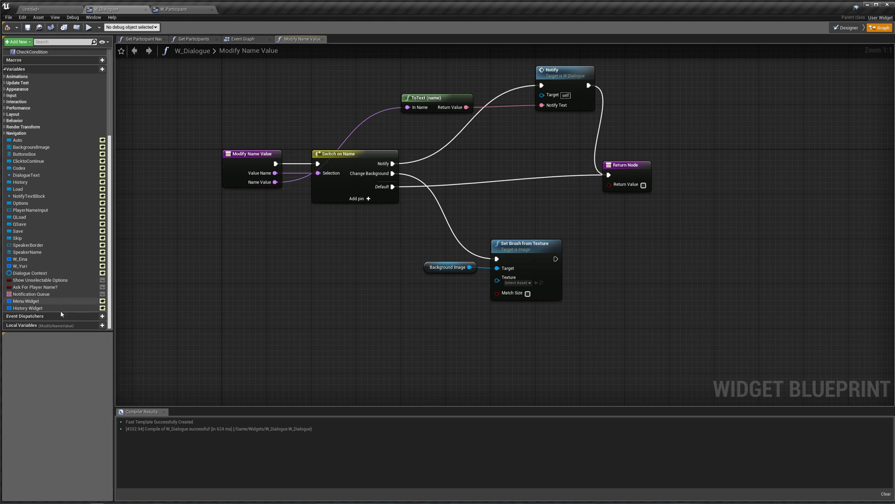
Create a local variable Backgrounds as a map from Name to Texture 2D.
click(101, 318)
text(Backgrounds)
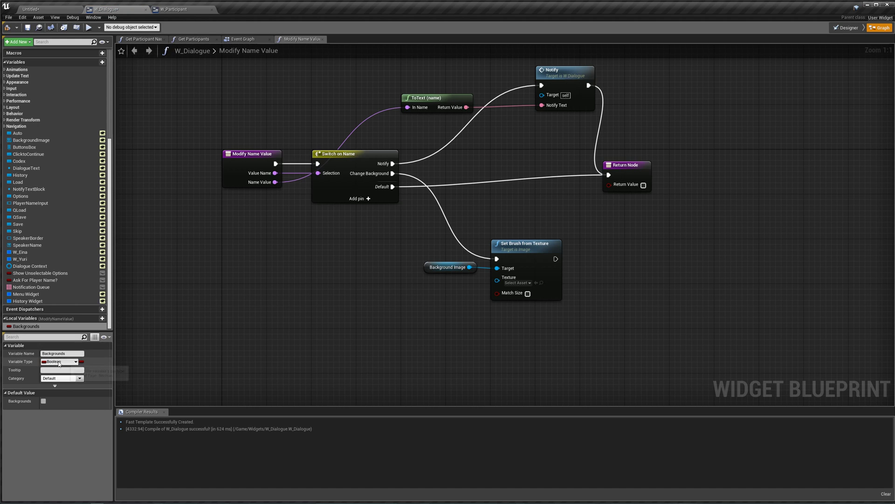
click(59, 361)
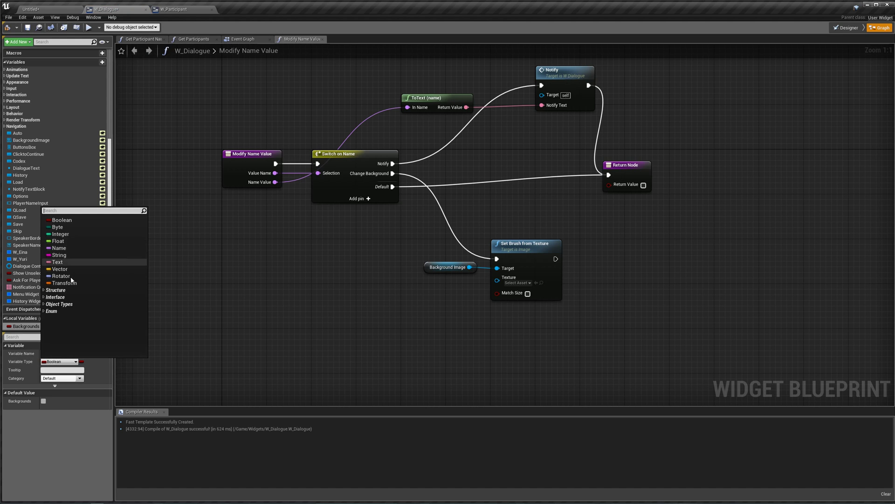
mouse_move(61, 275)
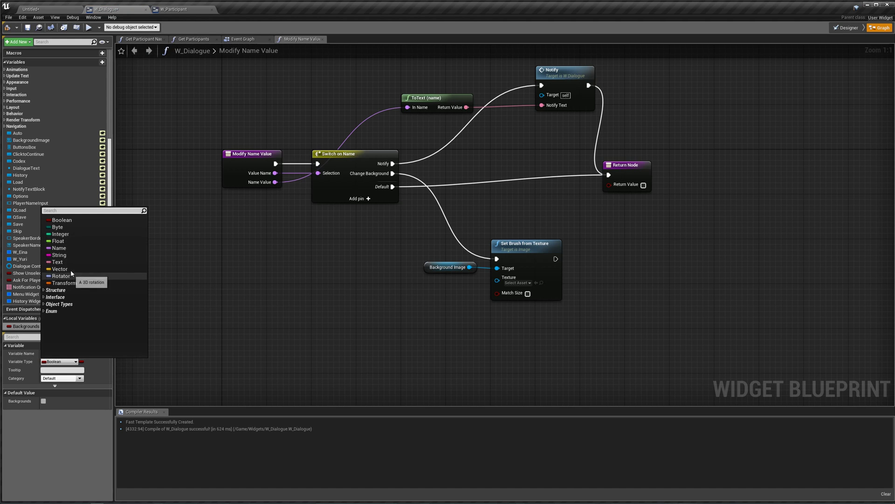
click(58, 247)
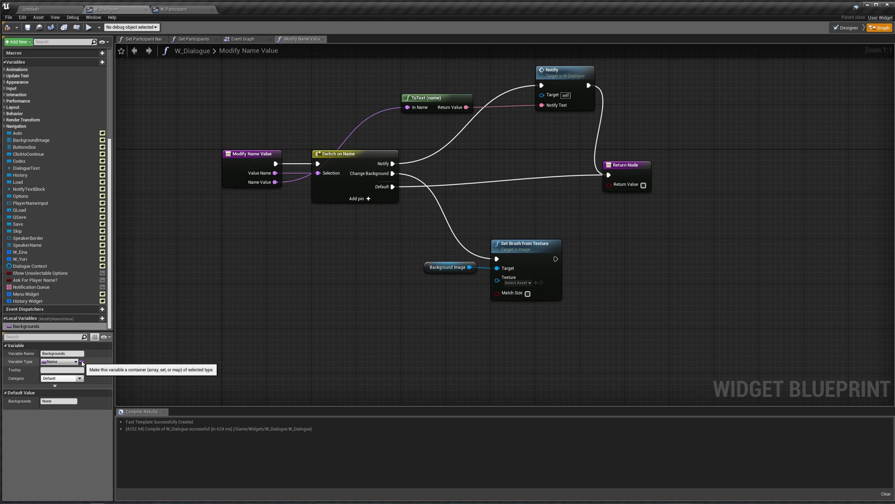
click(73, 361)
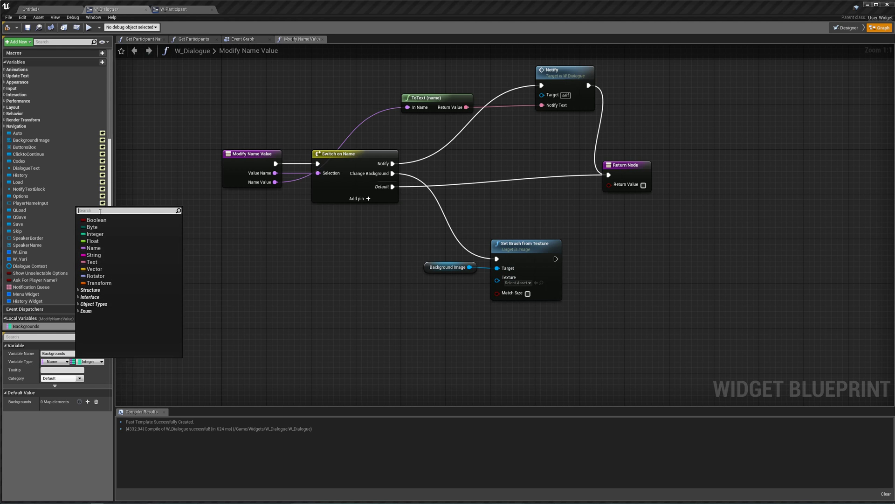
text(Texture 2D)
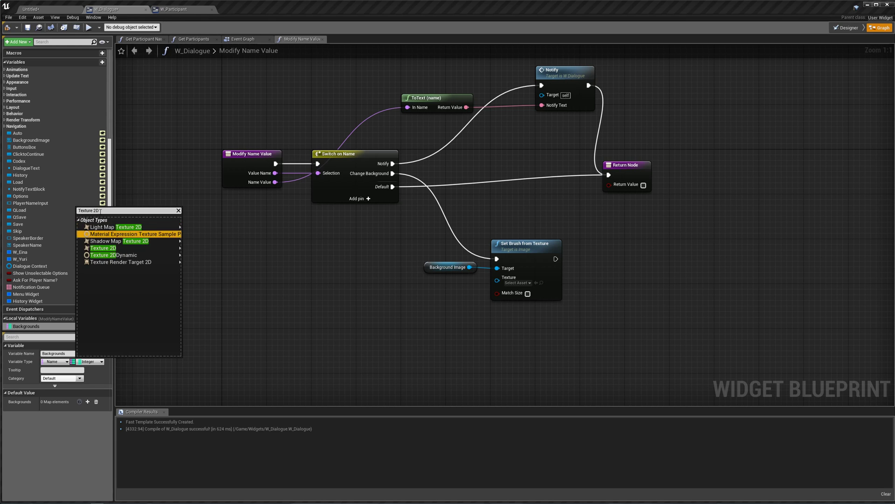
click(102, 247)
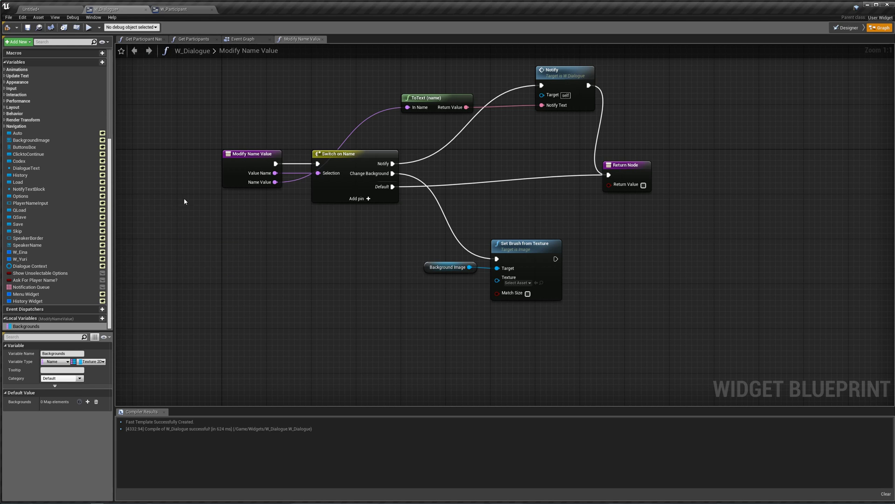
mouse_move(8, 28)
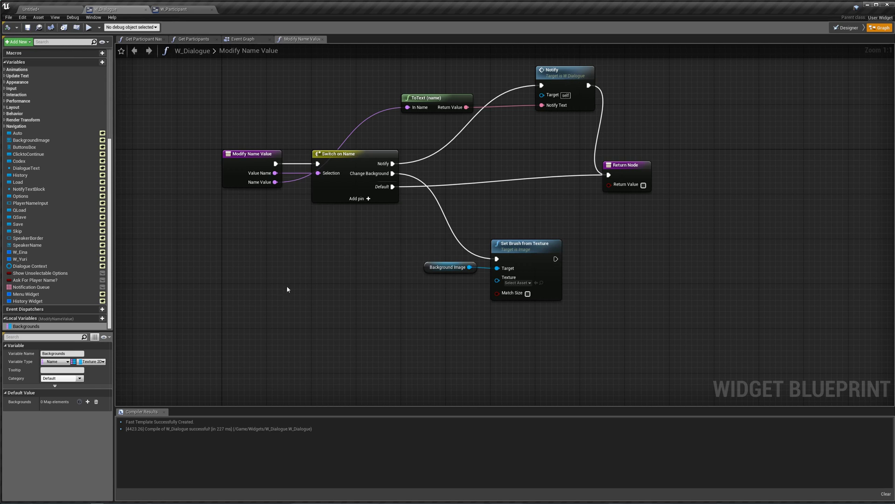
mouse_move(278, 250)
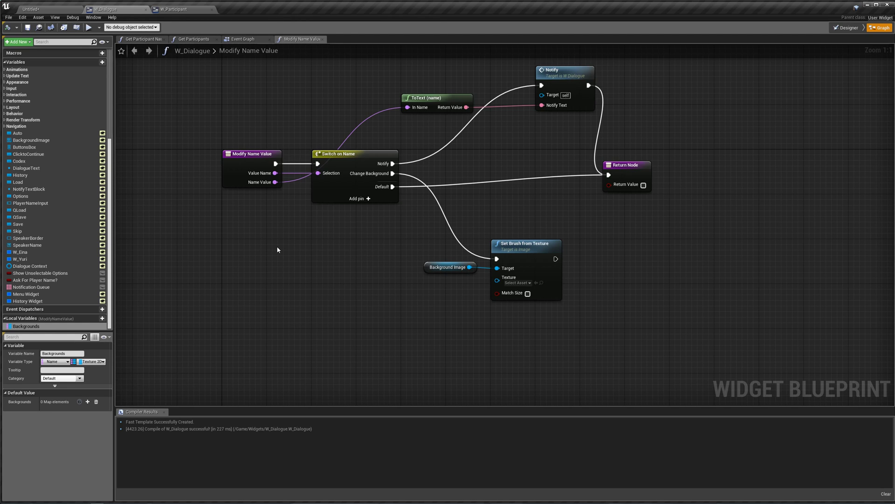
mouse_move(275, 247)
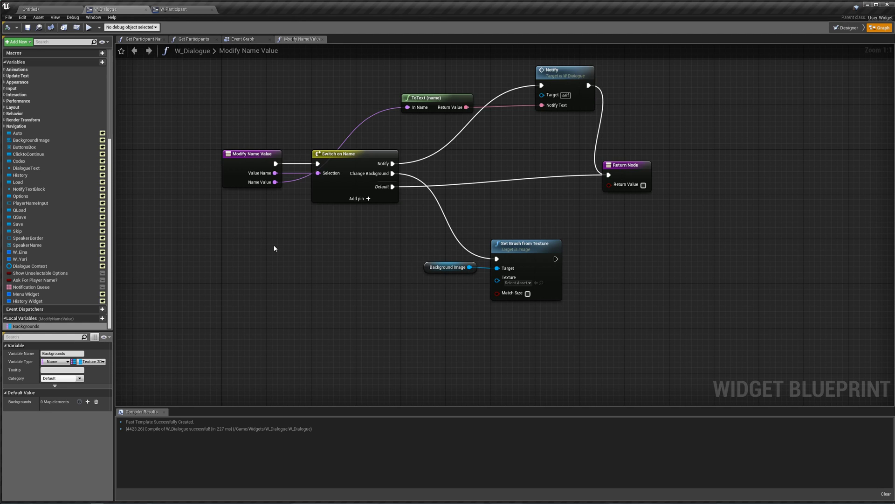
mouse_move(267, 251)
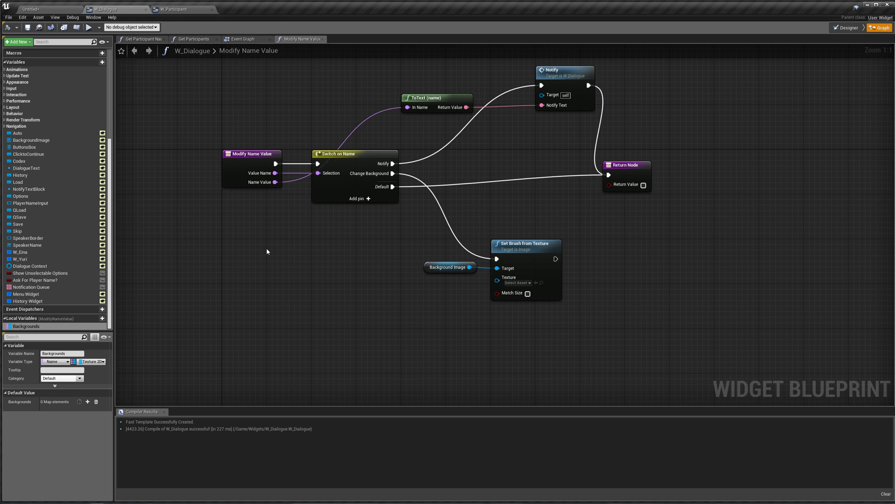
mouse_move(262, 250)
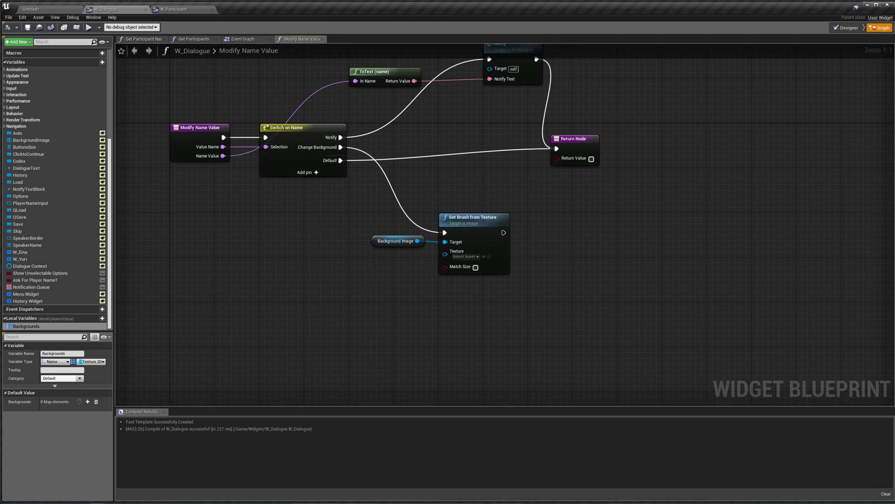
Add map entries Bedroom 1 and Bedroom 2, assigning each a Modern-Dormroom texture.
click(87, 401)
text(Bedroom 1)
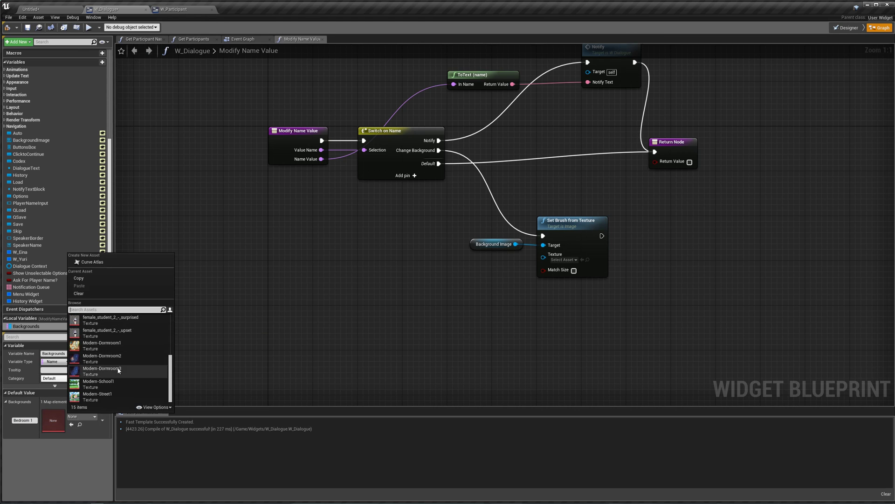
click(103, 370)
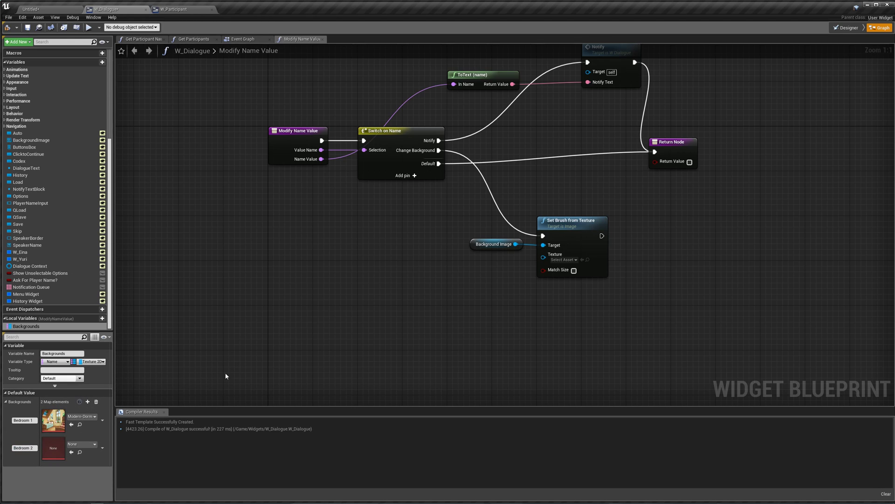
click(82, 415)
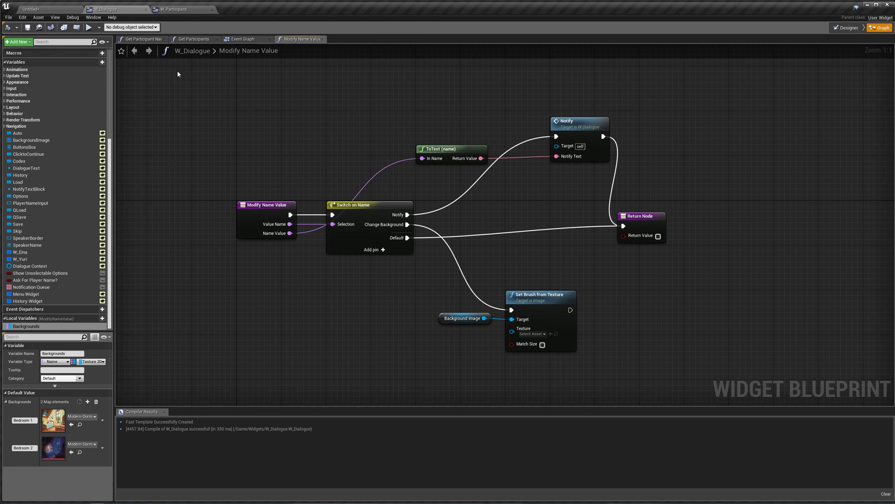
In Test_Dlg, give "I am Yuri." a Widget Modify Name Value event: Change Background, Bedroom 2.
click(32, 8)
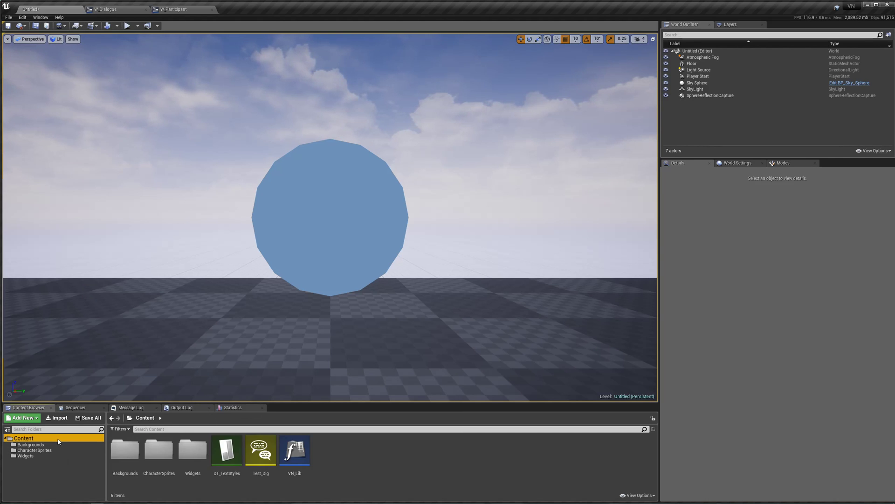
click(260, 449)
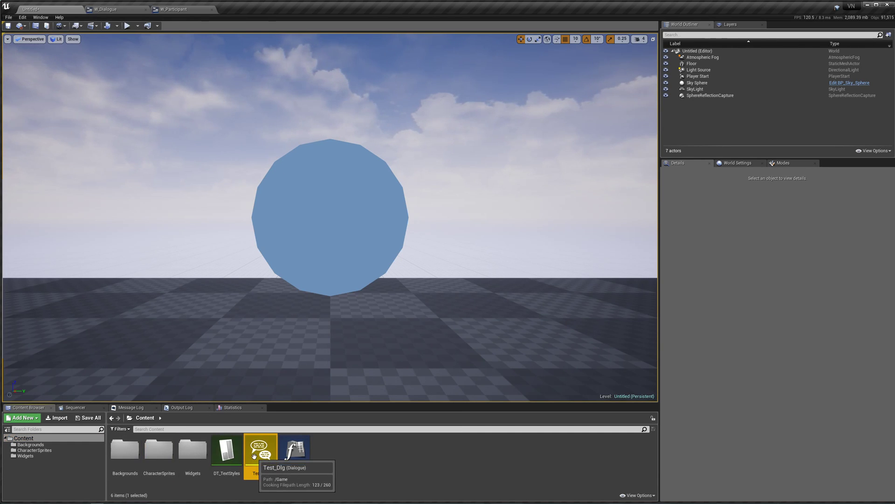
double_click(261, 449)
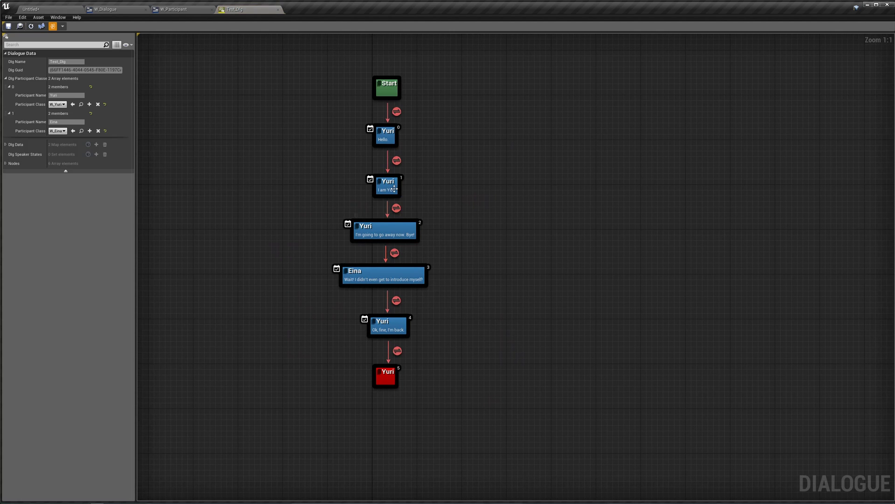
click(387, 186)
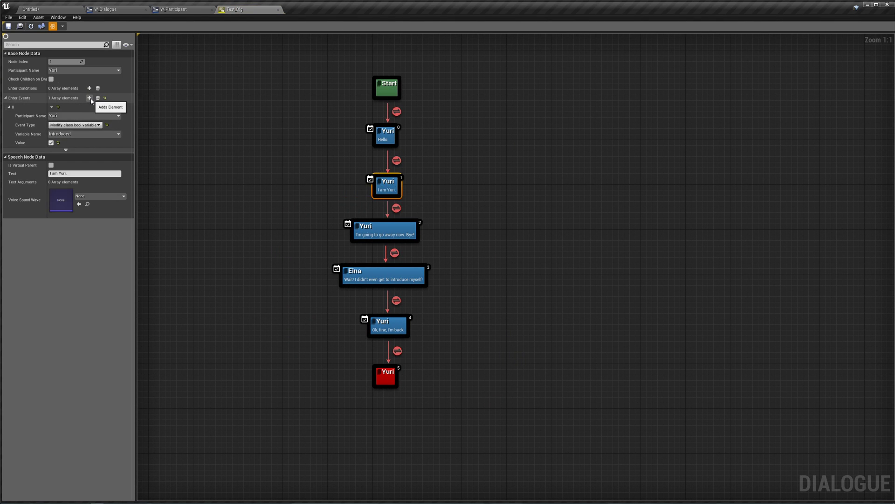
click(89, 98)
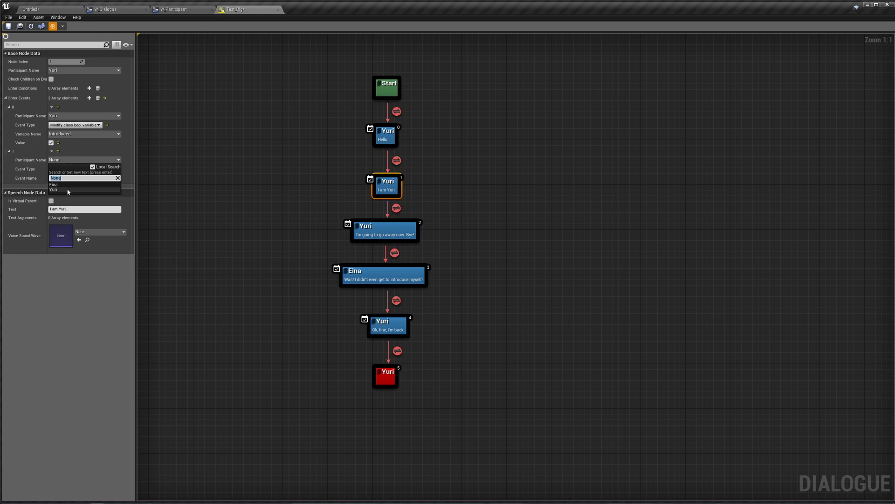
text(Widget)
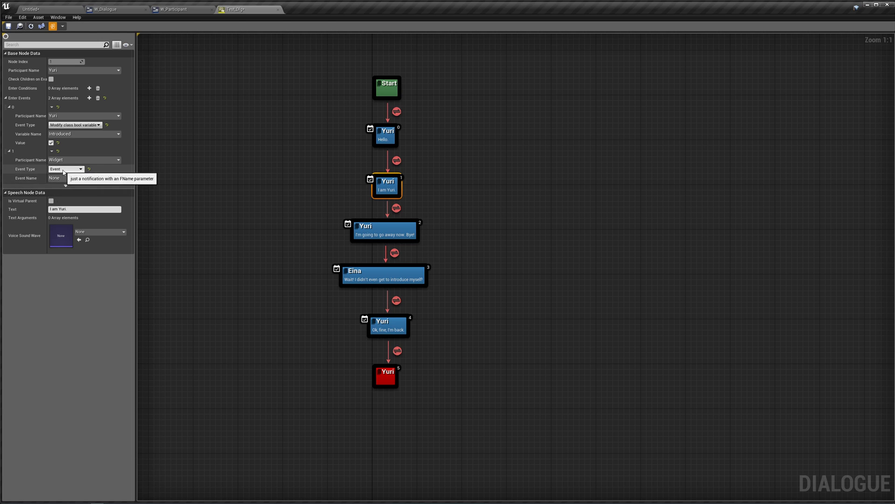
click(64, 169)
text(Chang)
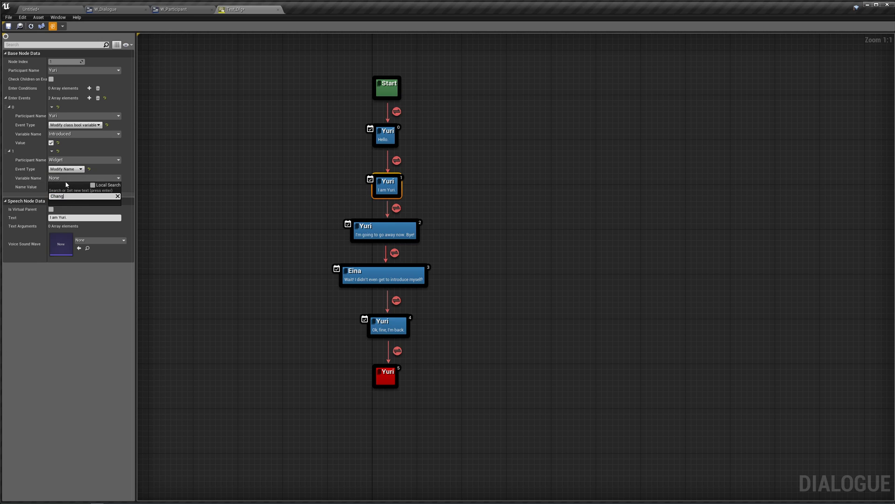
click(57, 196)
text(e Background)
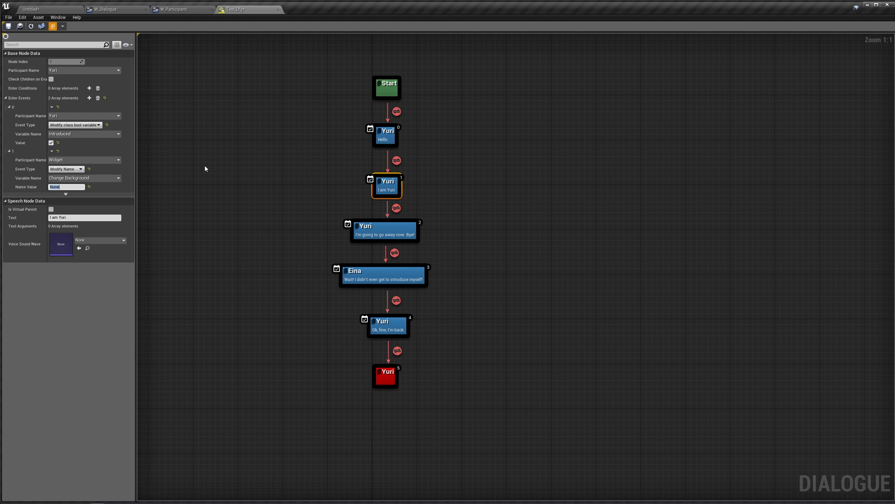
text(Bedroom 2)
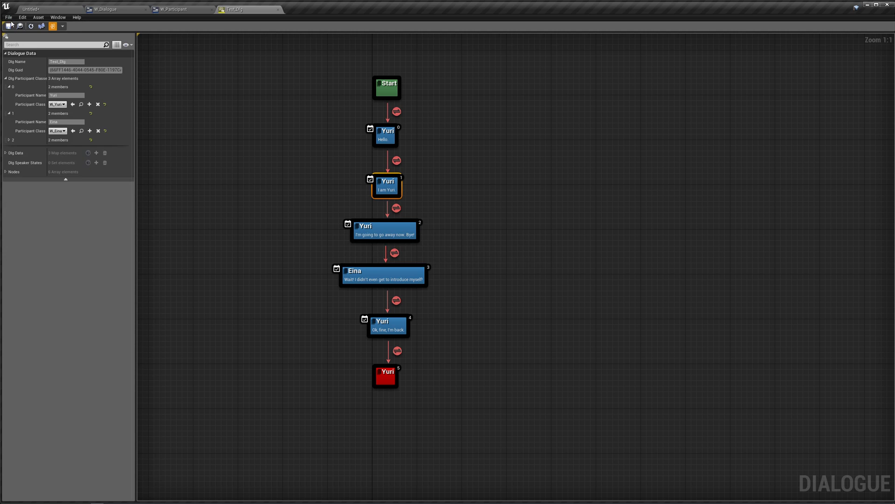
Play-test the level, start the dialogue, and stop the test.
click(128, 25)
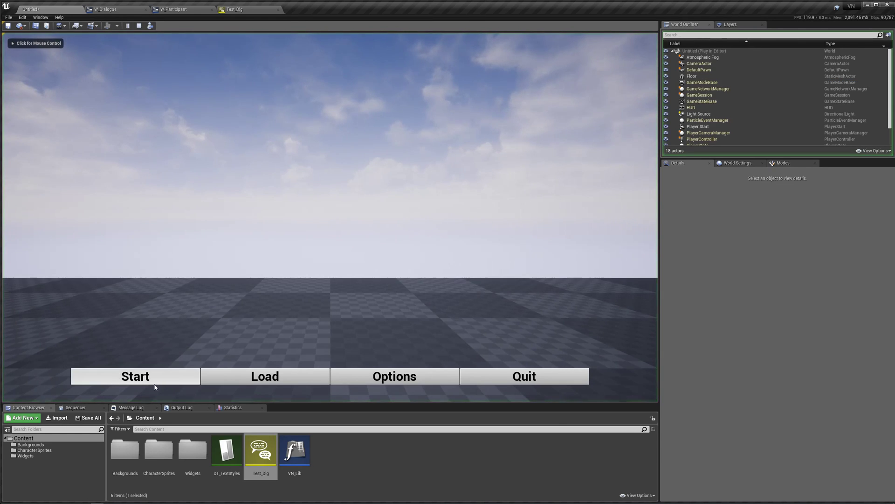
click(135, 376)
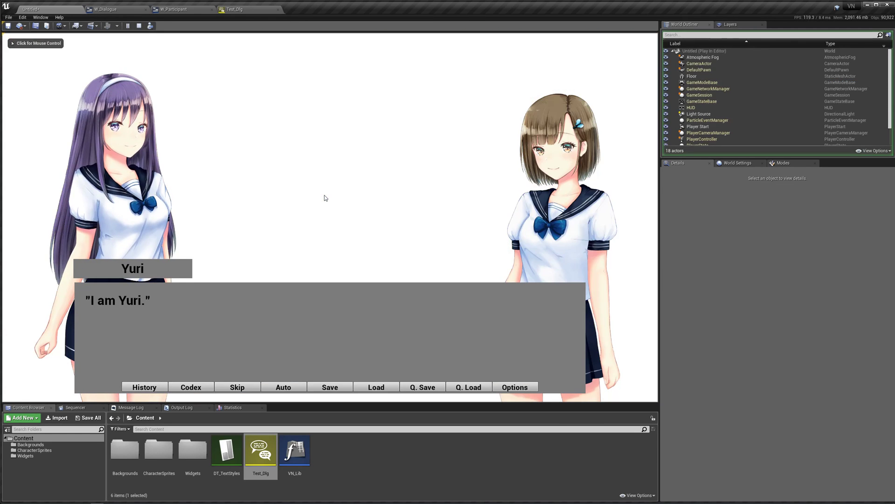
click(138, 25)
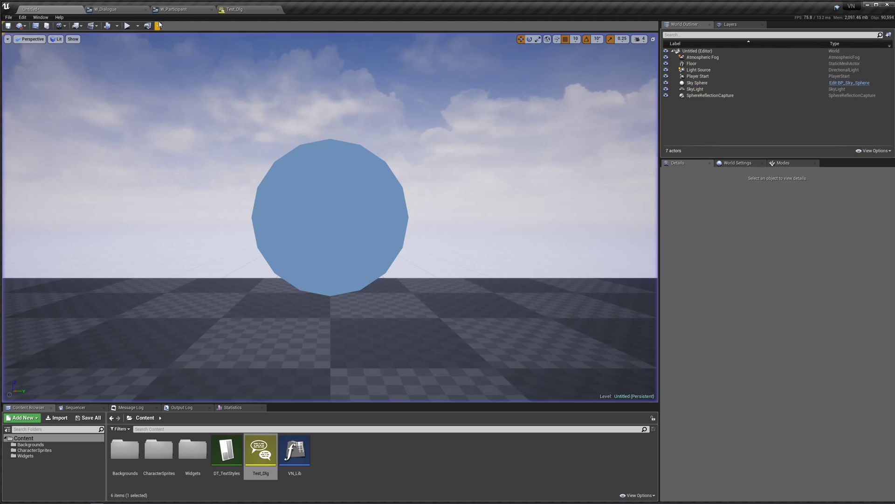
Add a Find on Backgrounds with Name Value, feed its texture to Set Brush, and compile.
click(106, 9)
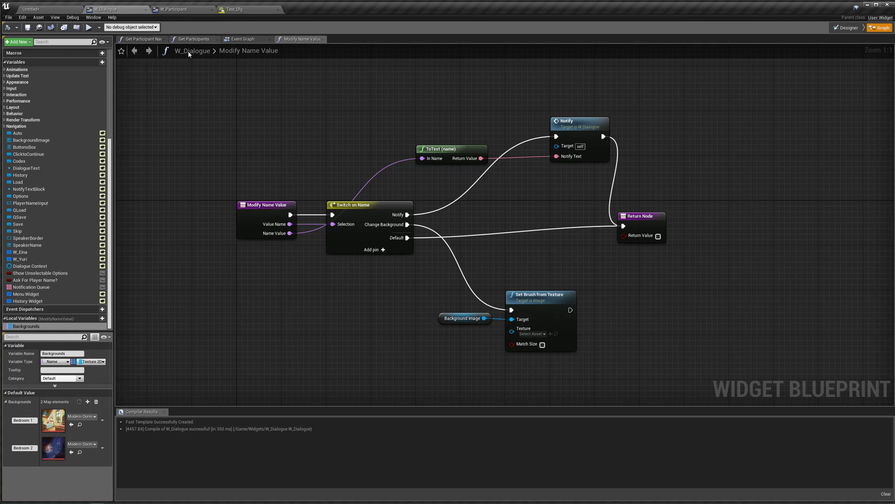
mouse_move(32, 448)
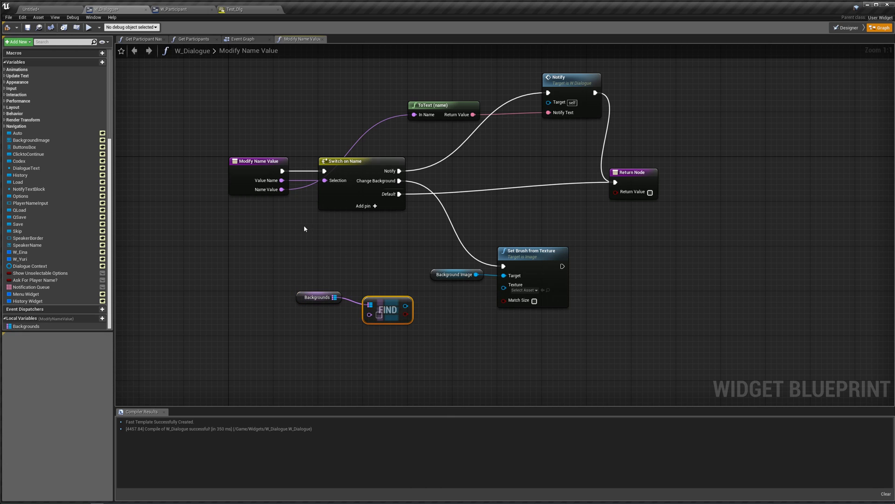
mouse_move(384, 316)
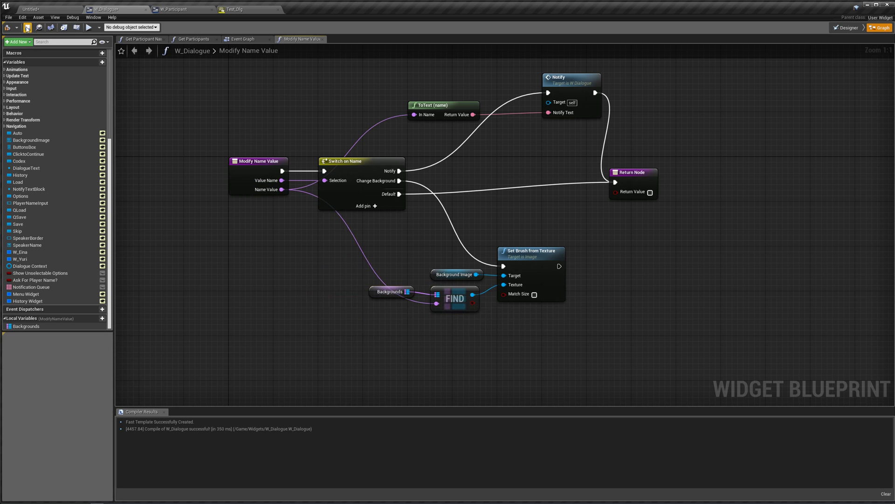
click(73, 27)
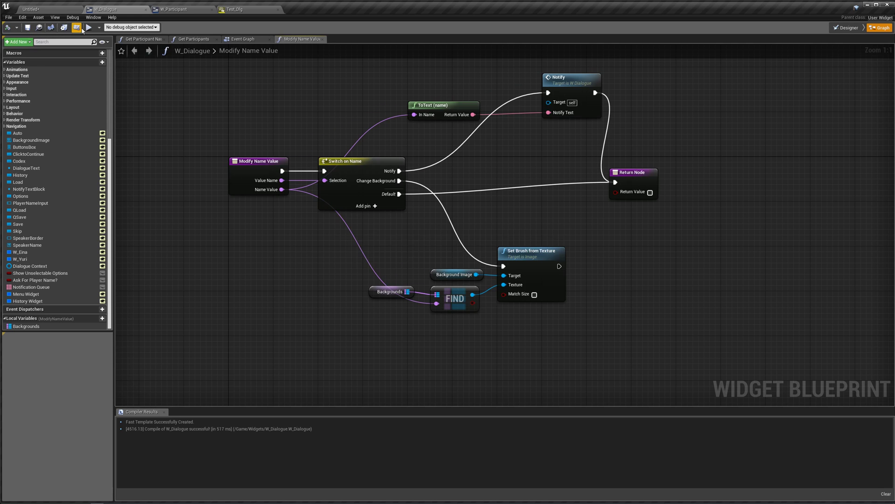
click(87, 27)
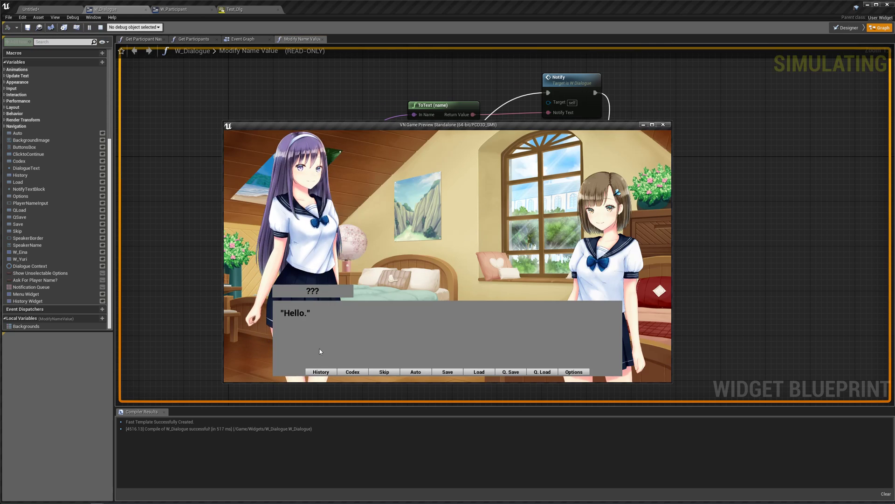
click(447, 336)
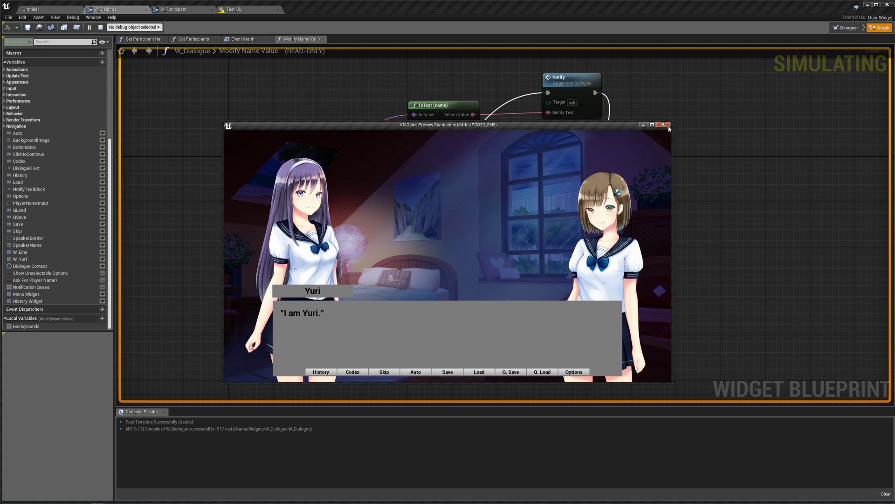
click(663, 124)
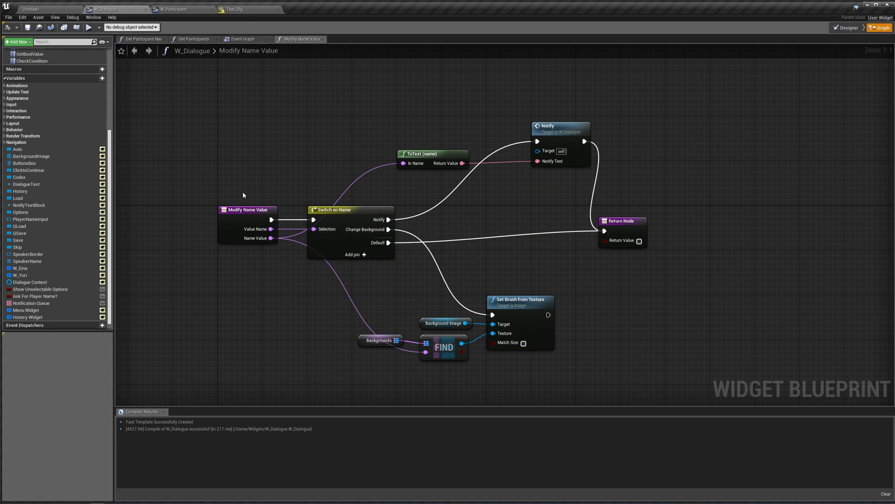
scroll(down, 3)
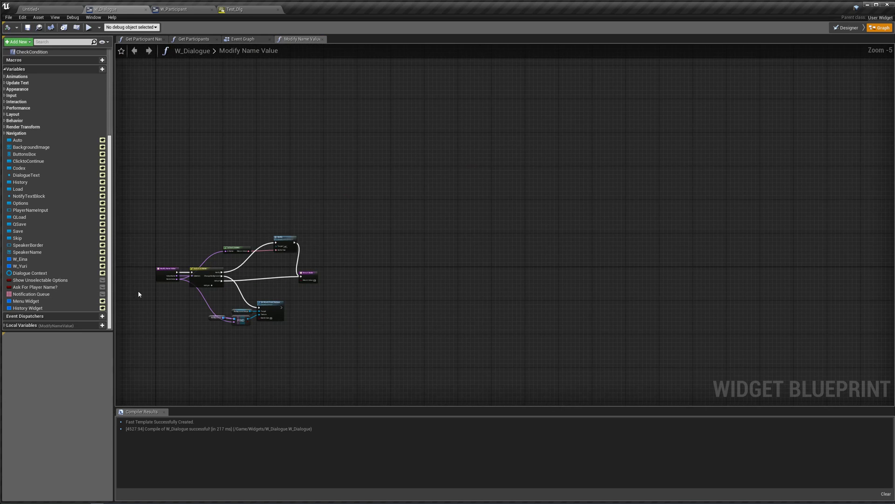
scroll(up, 3)
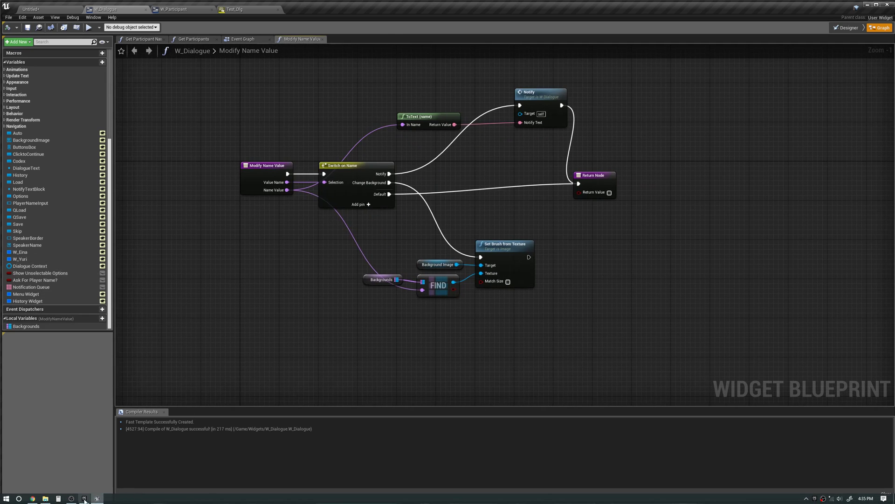
click(97, 499)
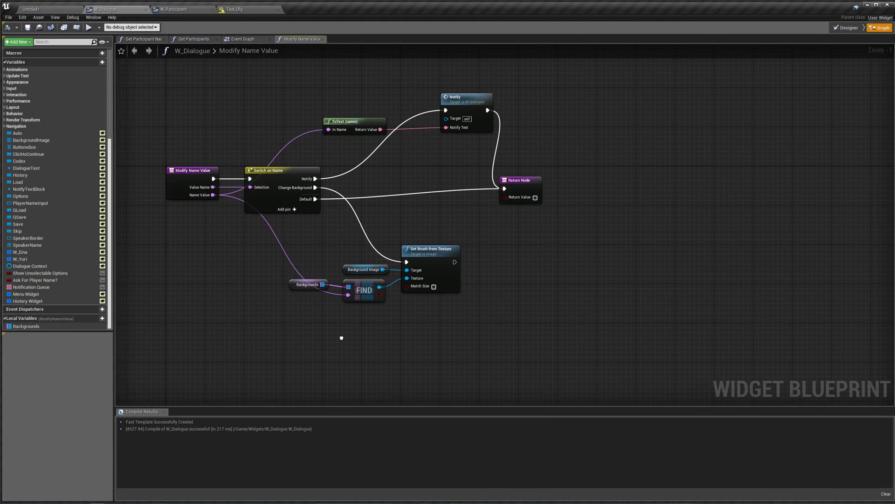
mouse_move(343, 339)
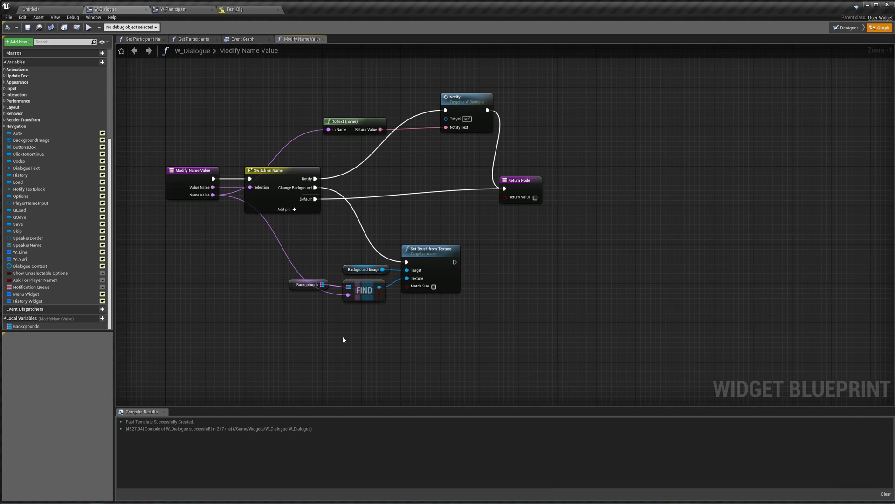